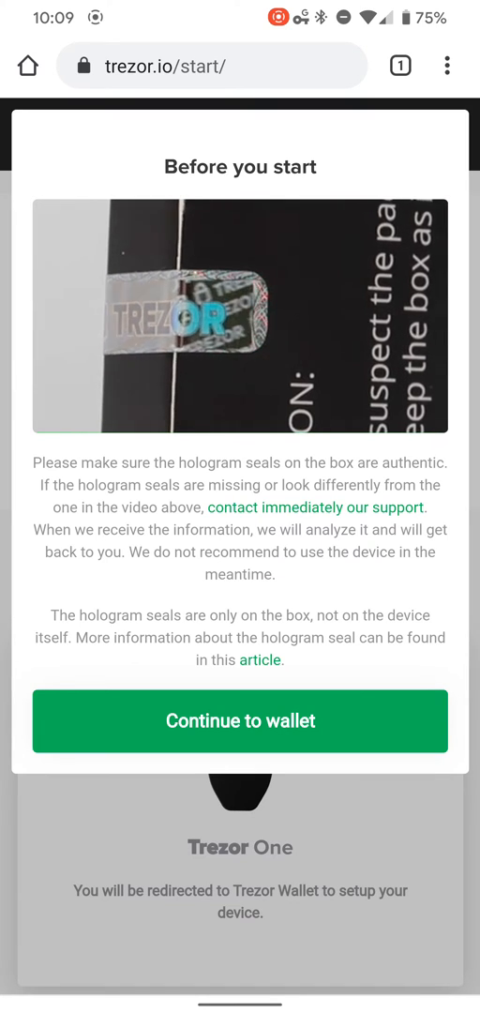
- Continue past the 'Before you start' hologram seal dialog to the wallet
{"action": "left_click", "coordinate": [240, 720]}
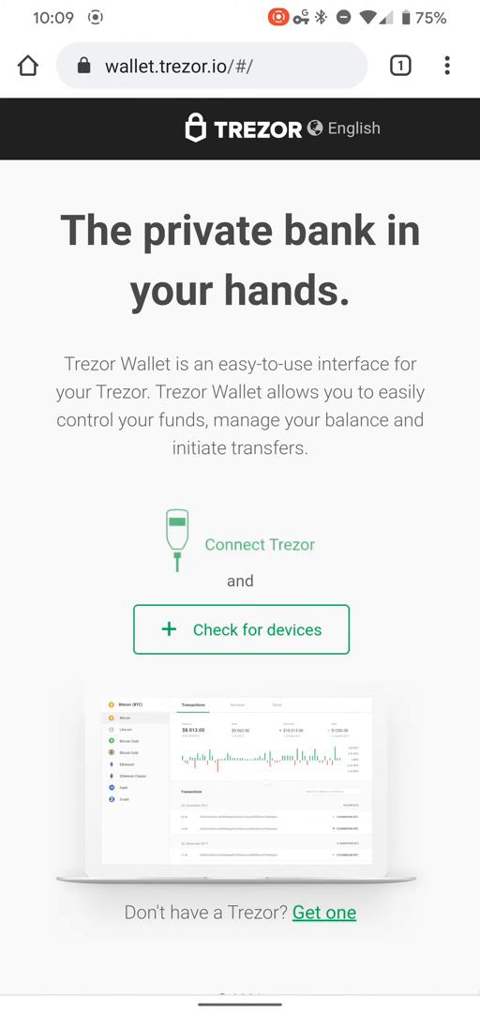
- Connect the TREZOR device, allow Chrome access, and check for devices again
{"action": "left_click", "coordinate": [240, 629]}
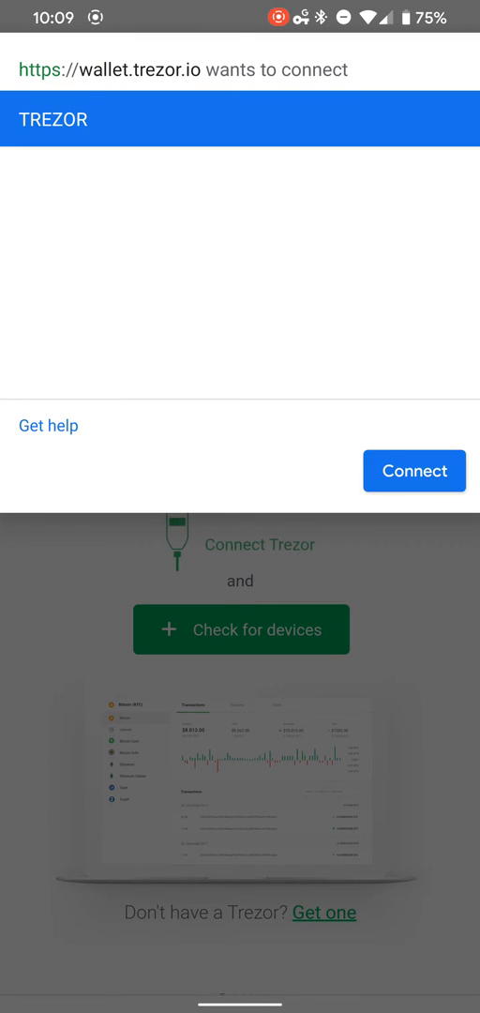
{"action": "left_click", "coordinate": [414, 470]}
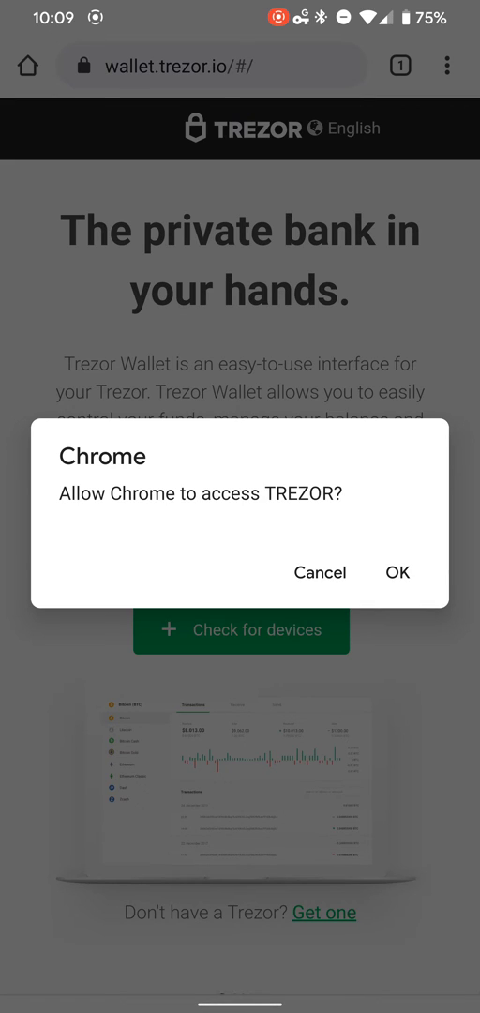
{"action": "left_click", "coordinate": [397, 572]}
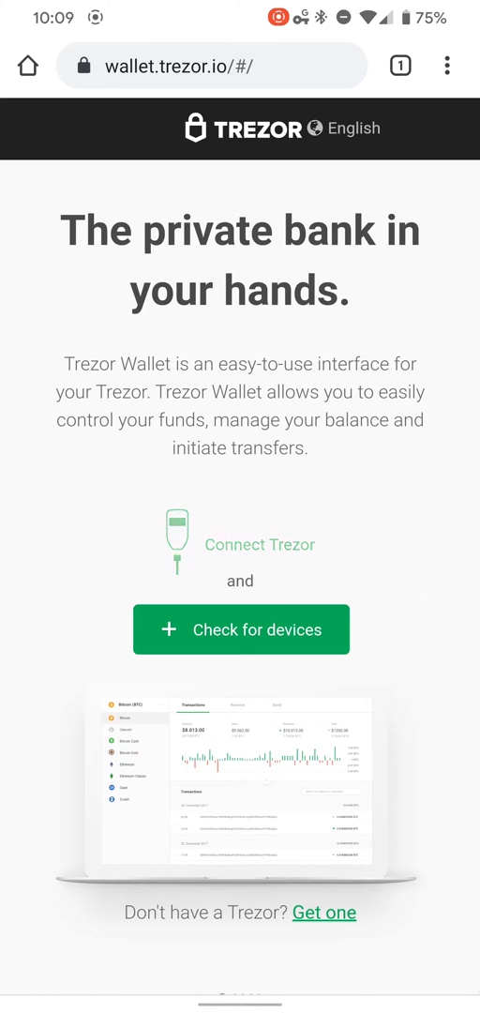
{"action": "left_click", "coordinate": [240, 629]}
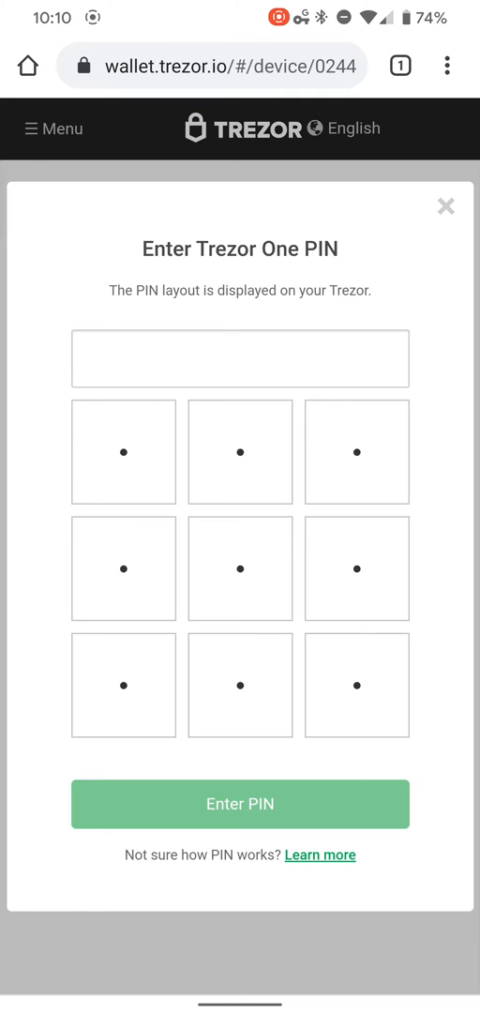
- Enter the five-digit PIN on the grid and submit it to unlock the Trezor One
{"action": "left_click", "coordinate": [356, 684]}
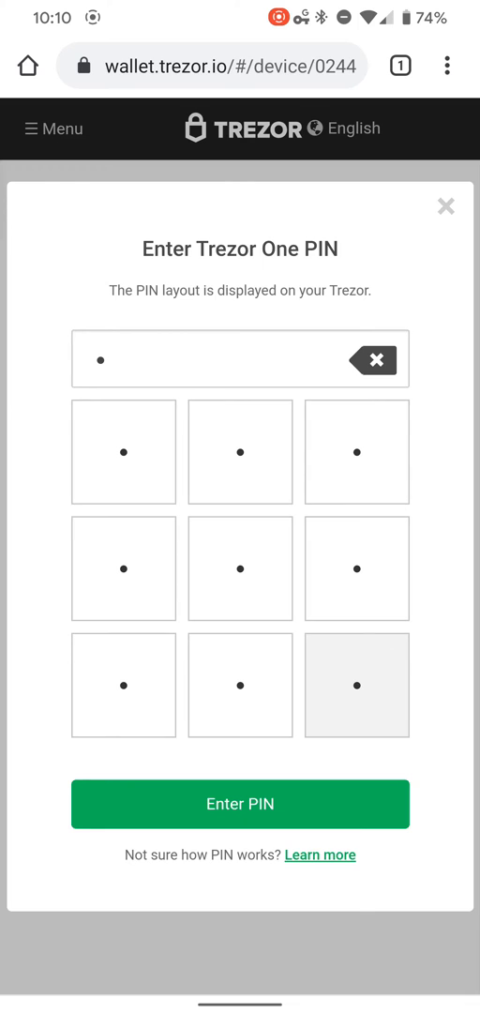
{"action": "left_click", "coordinate": [357, 567]}
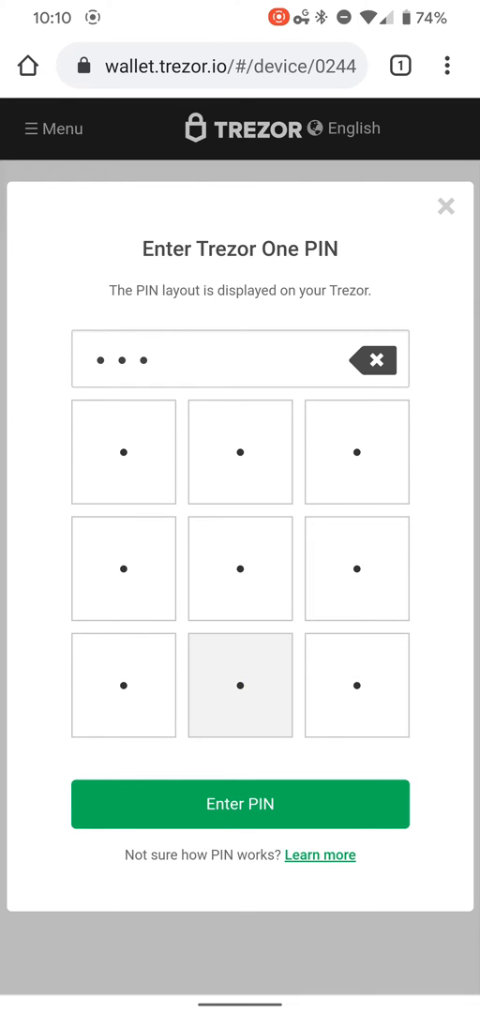
{"action": "left_click", "coordinate": [123, 684]}
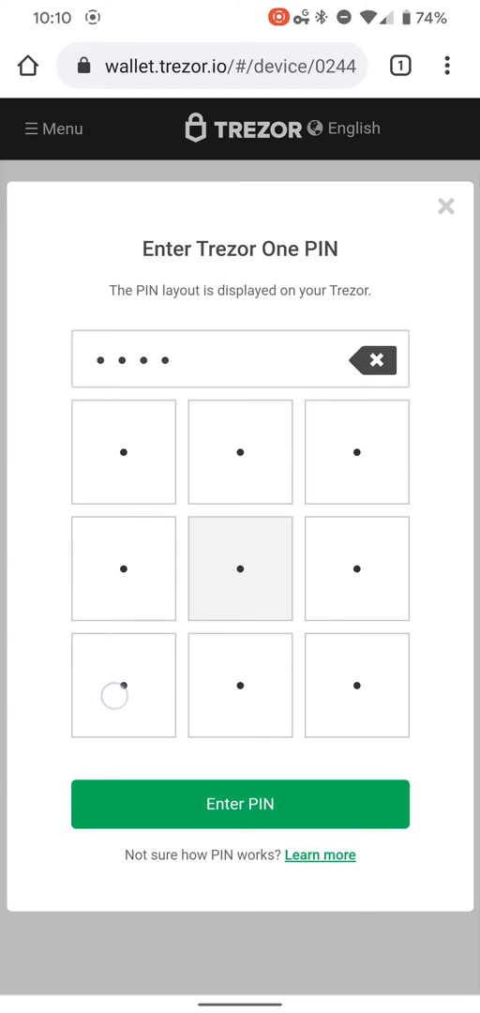
{"action": "left_click", "coordinate": [123, 685]}
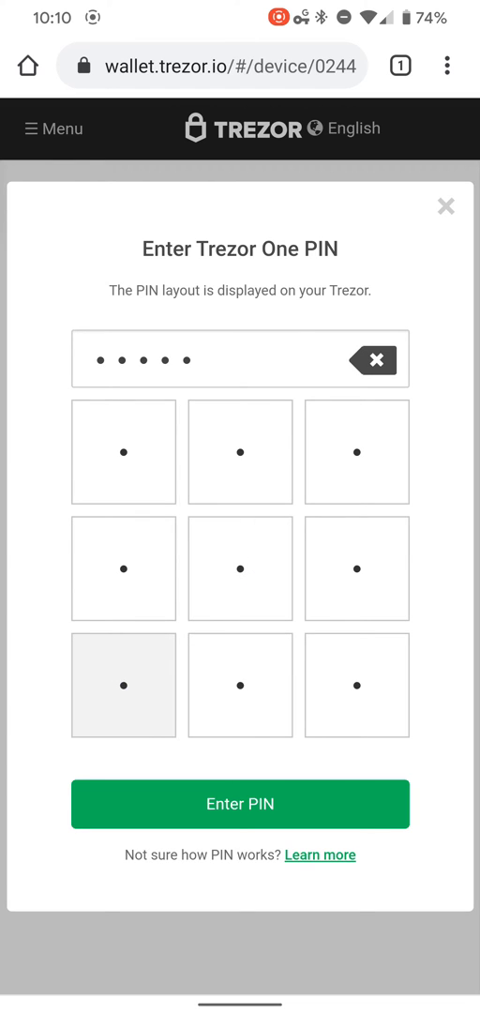
{"action": "left_click", "coordinate": [356, 451]}
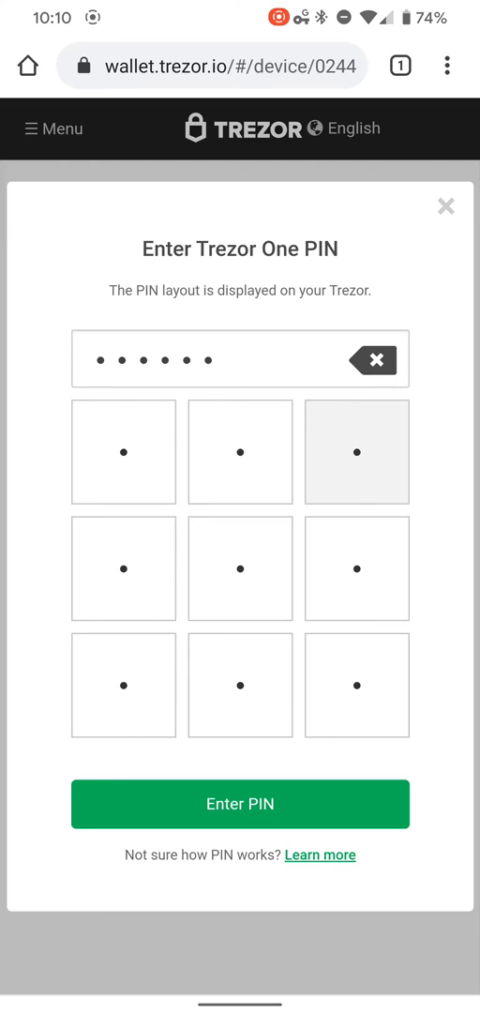
{"action": "left_click", "coordinate": [240, 803]}
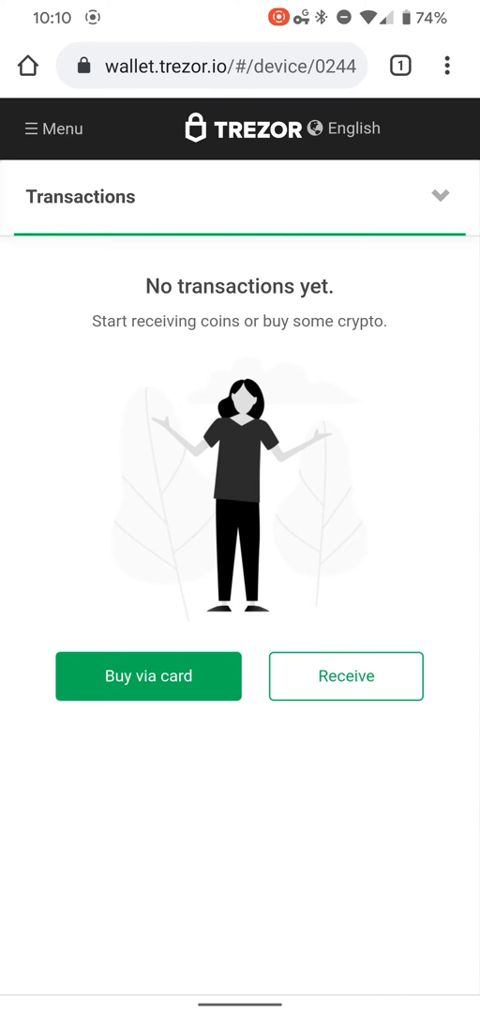
- Open Wallet settings from the side navigation menu
{"action": "left_click", "coordinate": [53, 128]}
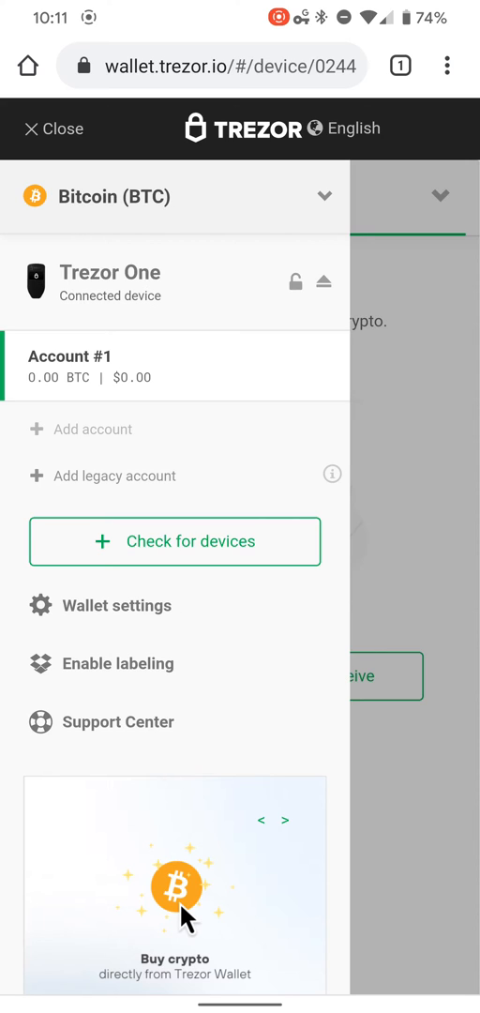
{"action": "left_click", "coordinate": [116, 604]}
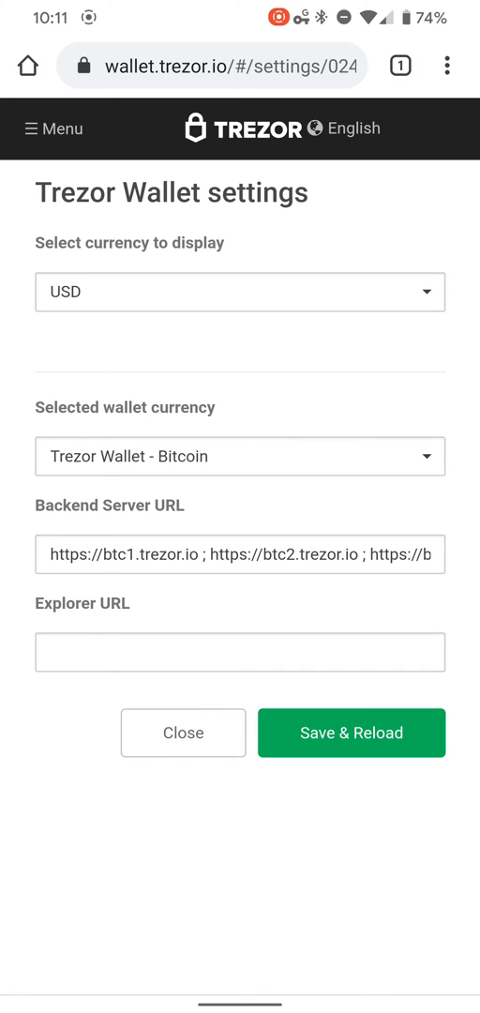
- Browse the display and wallet currency lists, keep Bitcoin, and bring up the navigation panel
{"action": "left_click", "coordinate": [240, 292]}
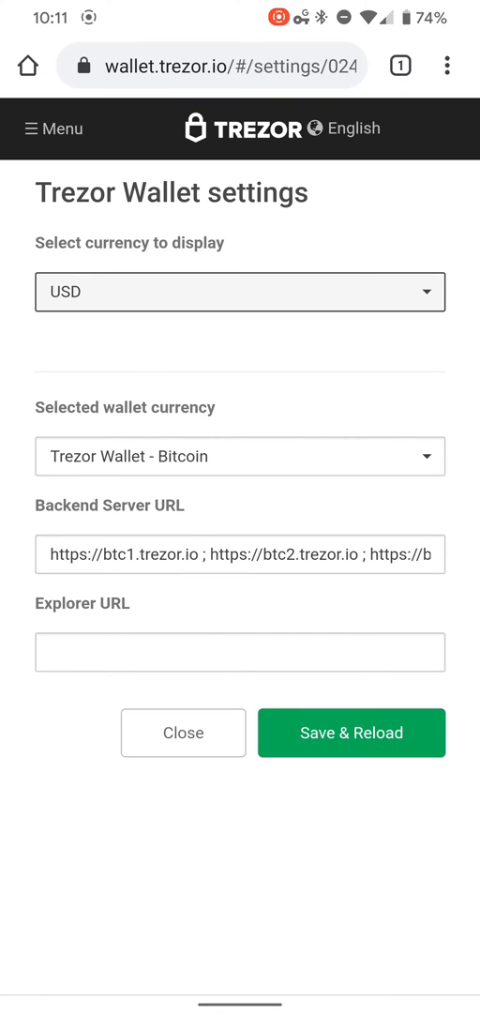
{"action": "left_click", "coordinate": [240, 456]}
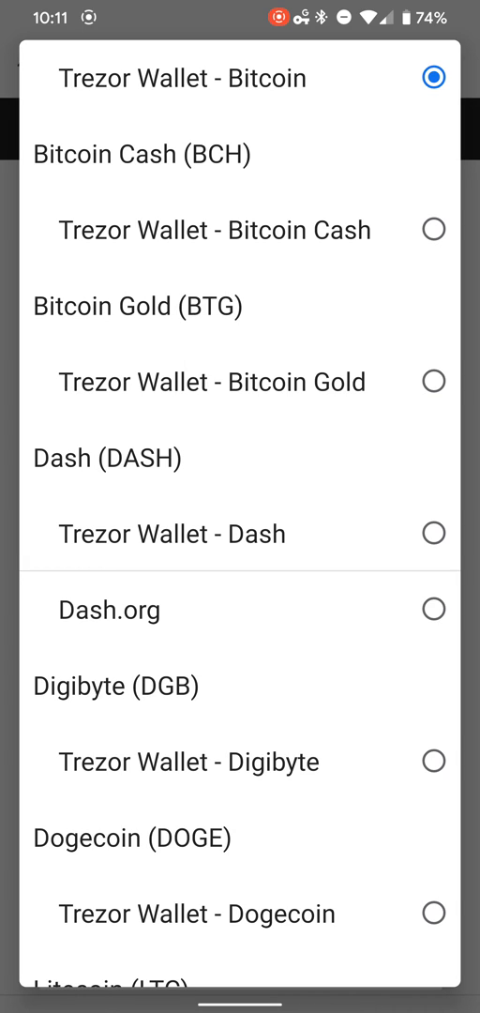
{"action": "left_click", "coordinate": [188, 78]}
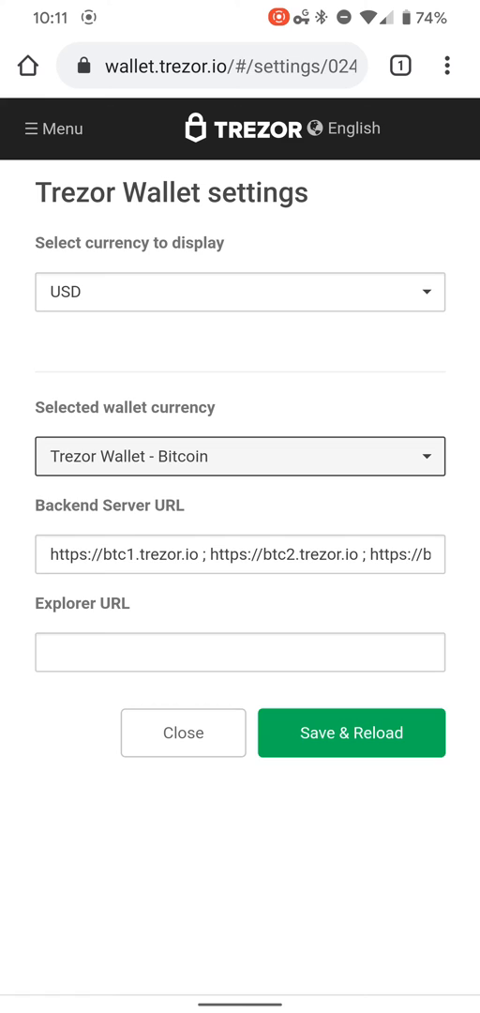
{"action": "left_click", "coordinate": [54, 129]}
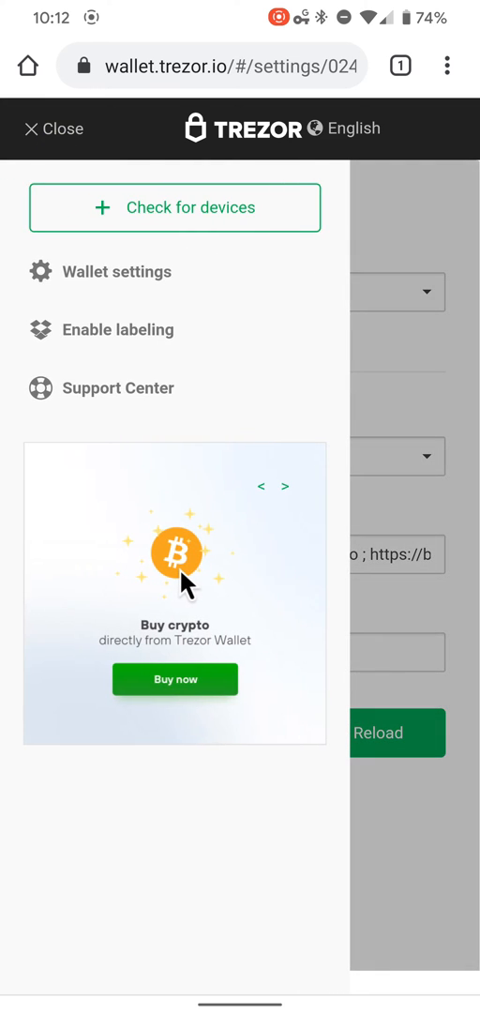
- Try enabling labeling, visit the Trezor Support Center, and return to the wallet
{"action": "left_click", "coordinate": [53, 128]}
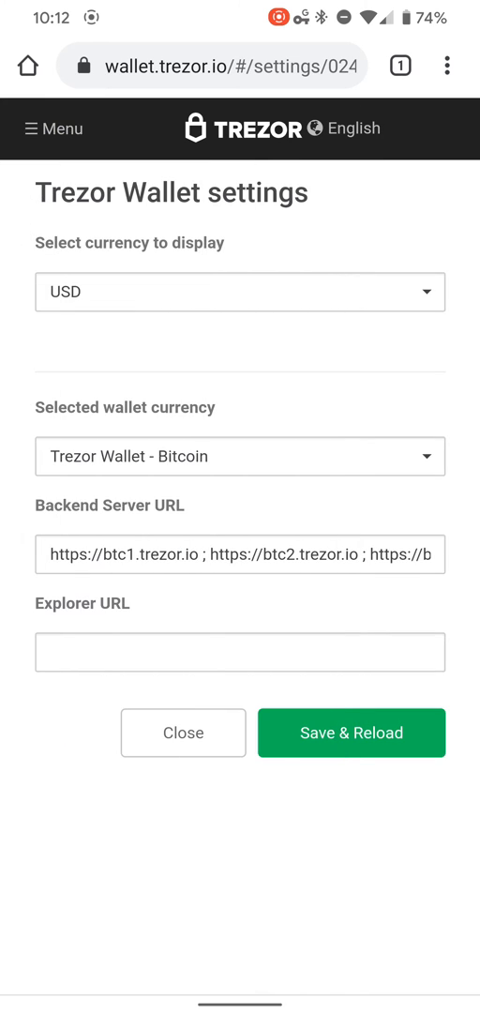
{"action": "left_click", "coordinate": [54, 129]}
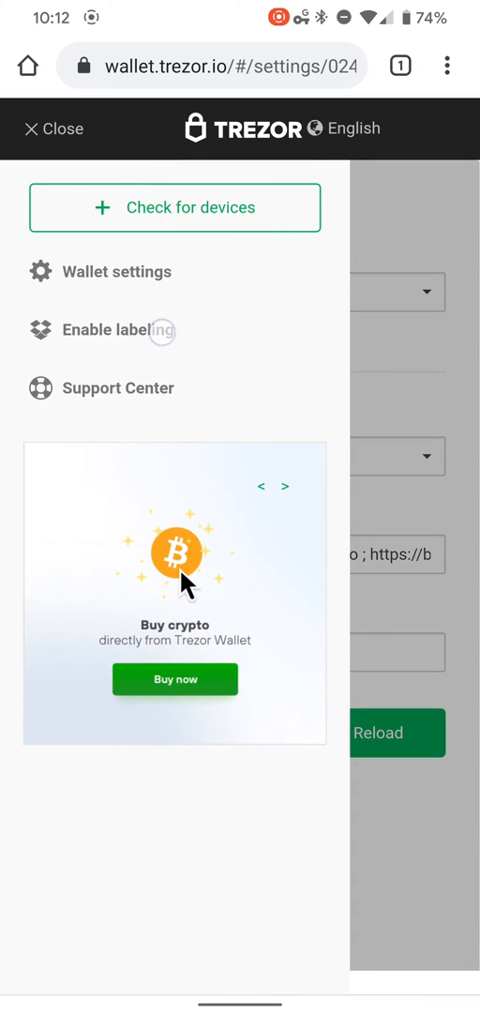
{"action": "left_click", "coordinate": [111, 330]}
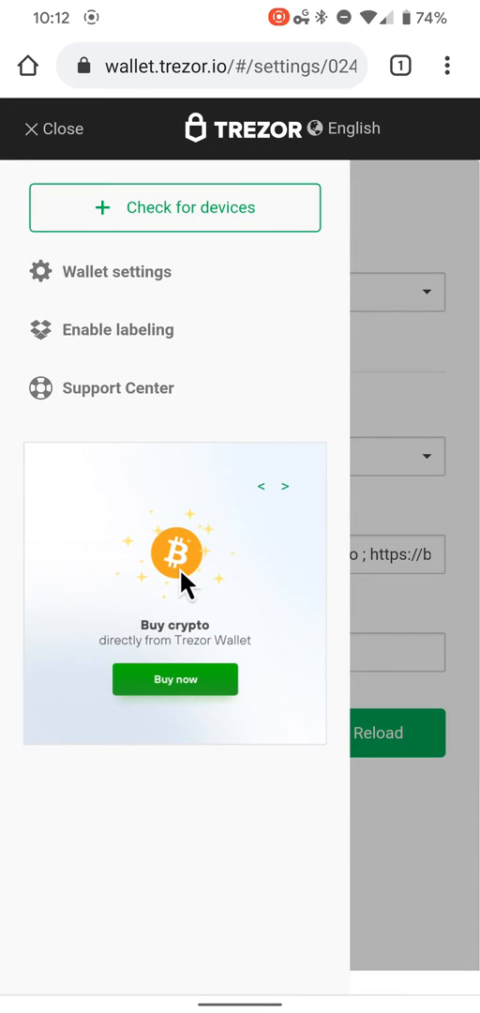
{"action": "left_click", "coordinate": [118, 387]}
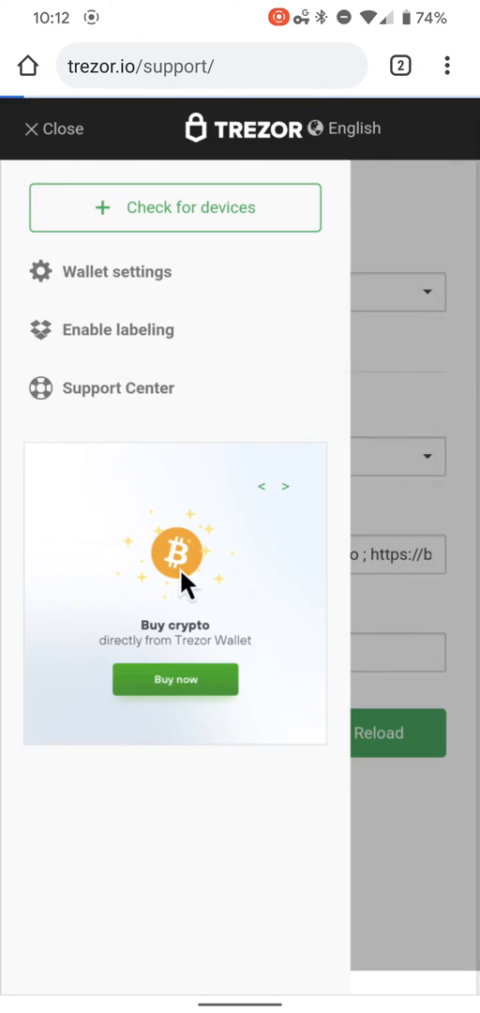
{"action": "left_click", "coordinate": [53, 128]}
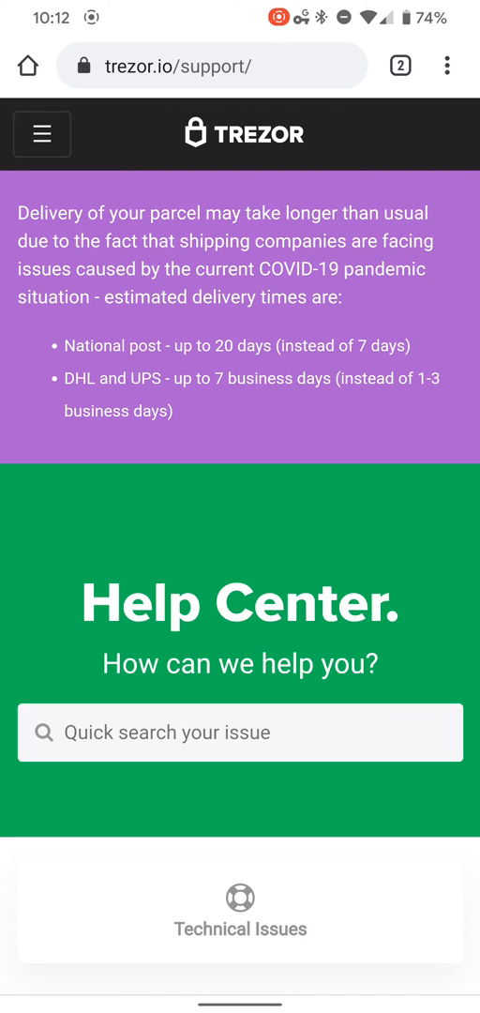
{"action": "left_click", "coordinate": [41, 133]}
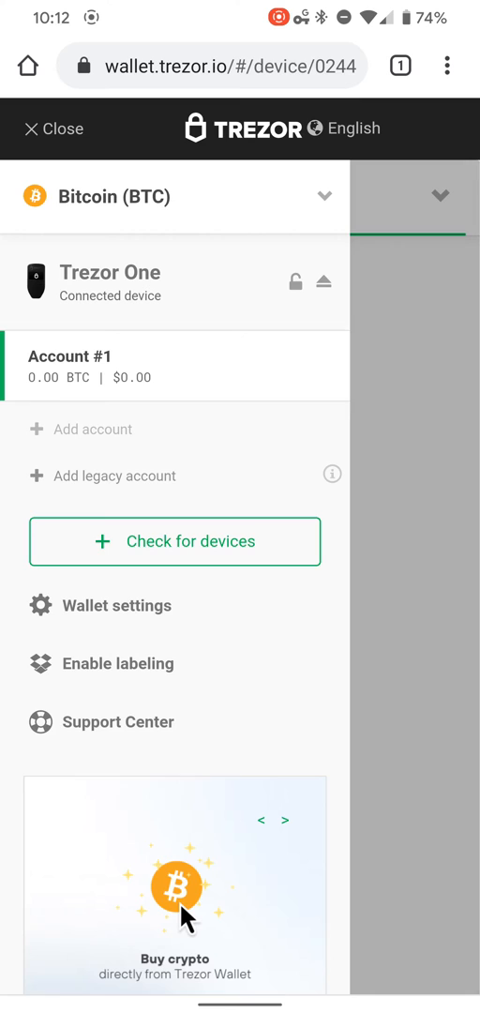
- View the Buy Bitcoin page and wallet settings, then reach the Receive Bitcoin page
{"action": "left_click", "coordinate": [175, 887]}
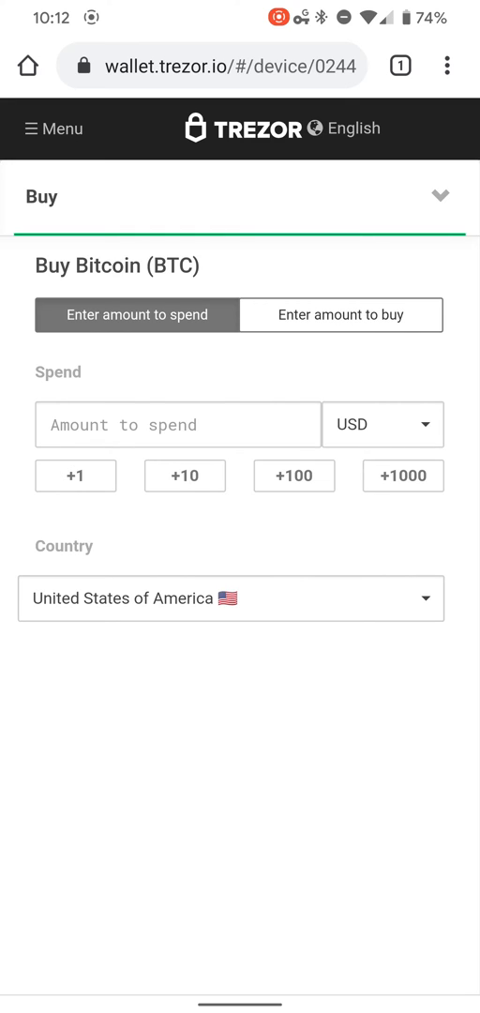
{"action": "left_click", "coordinate": [53, 129]}
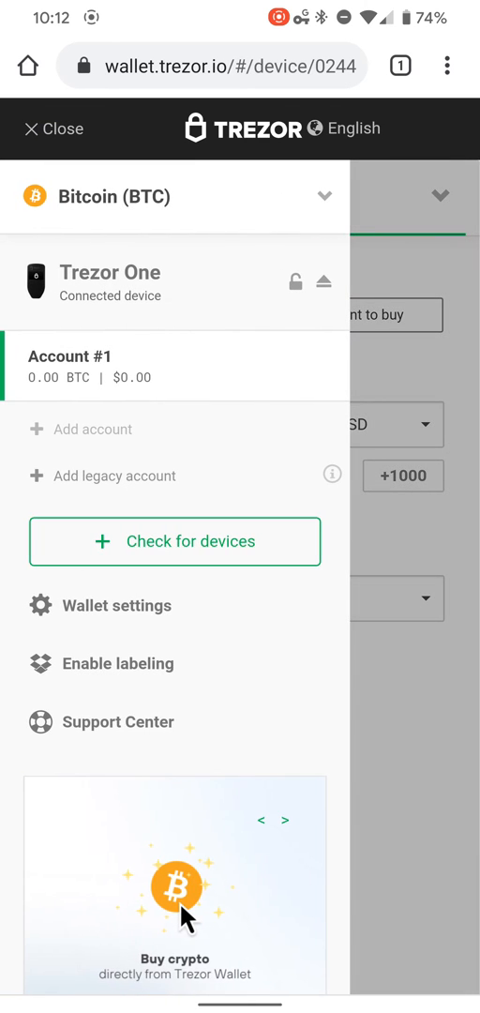
{"action": "left_click", "coordinate": [117, 605]}
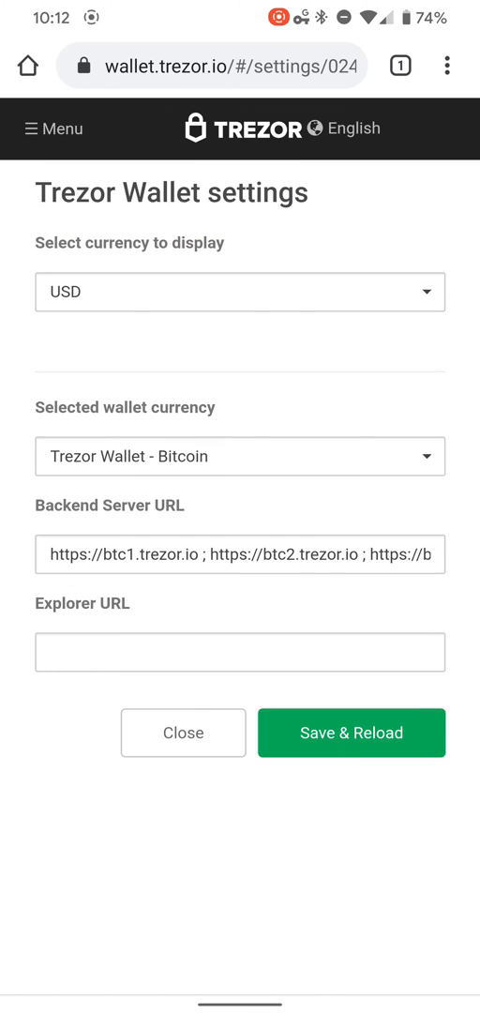
{"action": "left_click", "coordinate": [53, 129]}
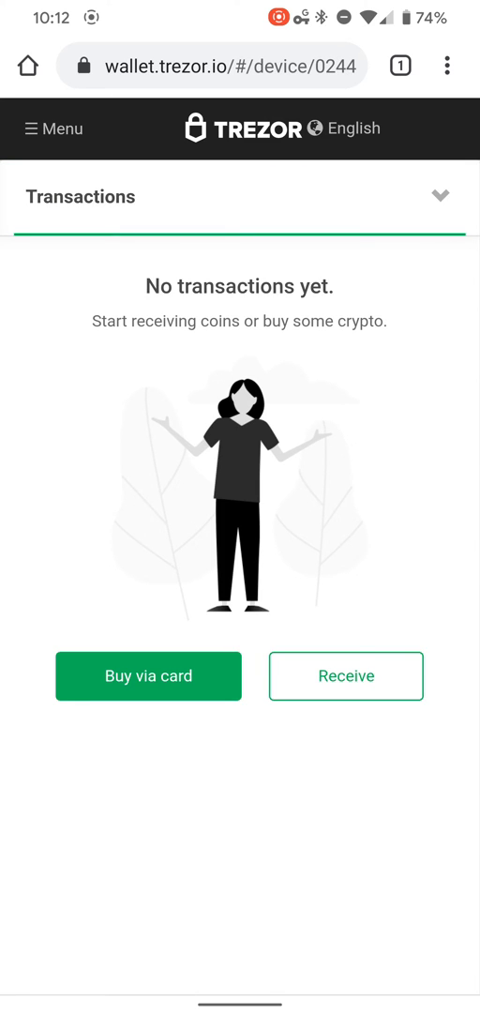
{"action": "left_click", "coordinate": [148, 676]}
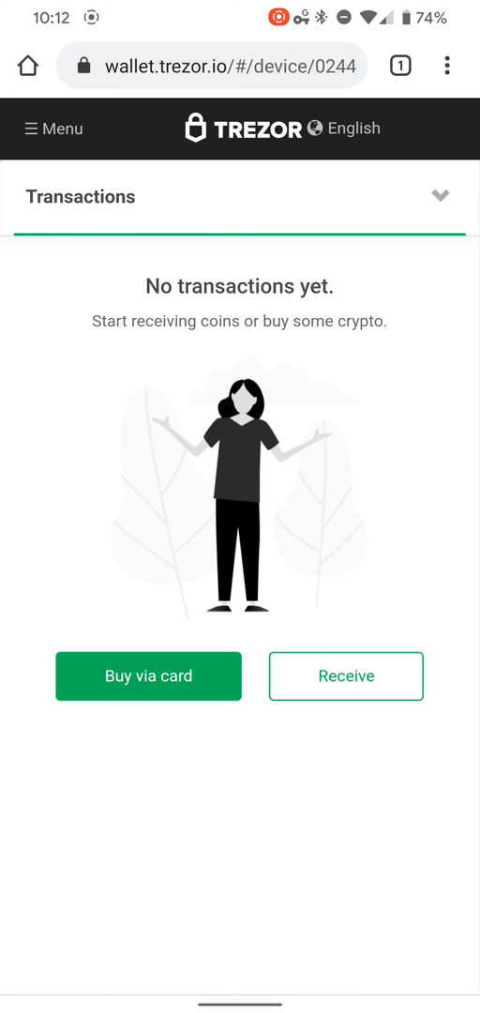
{"action": "left_click", "coordinate": [345, 676]}
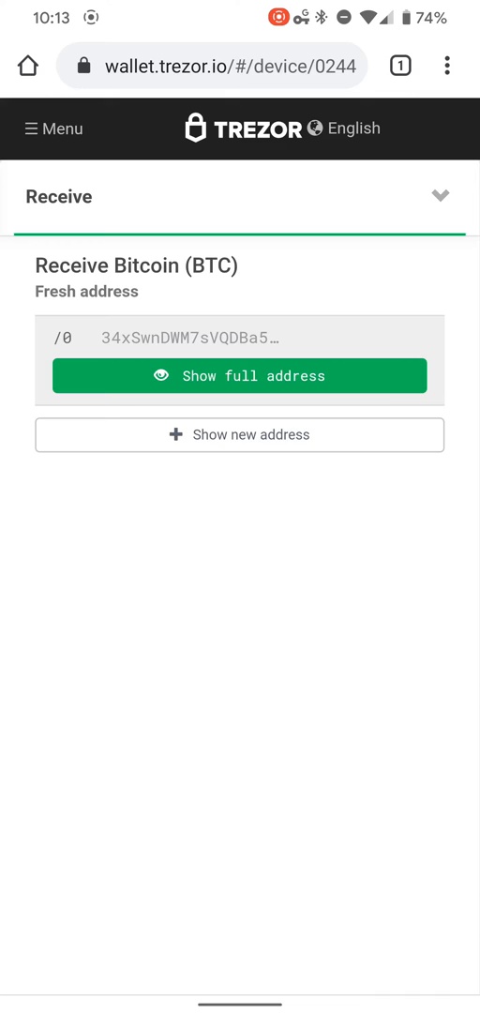
- Display the full BTC fresh address on the device, then list the account sections
{"action": "left_click", "coordinate": [240, 375]}
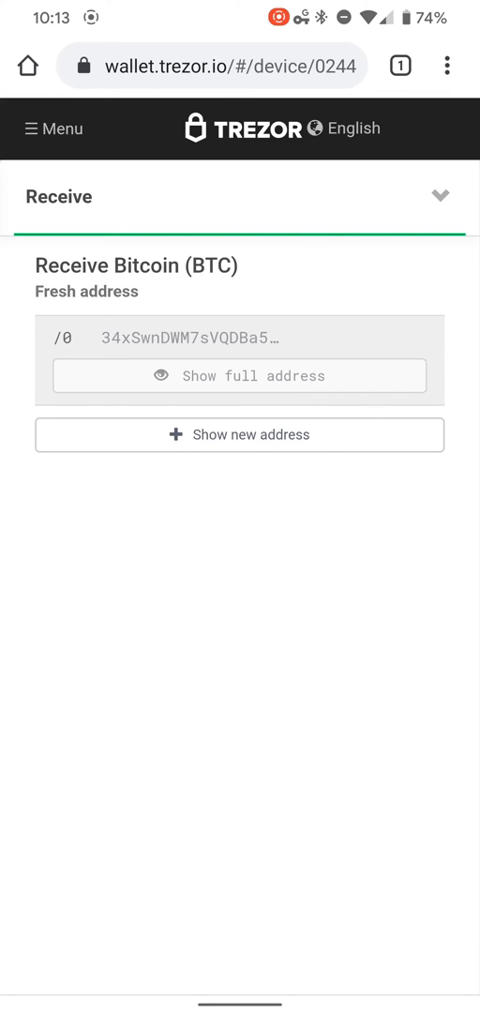
{"action": "left_click", "coordinate": [239, 375]}
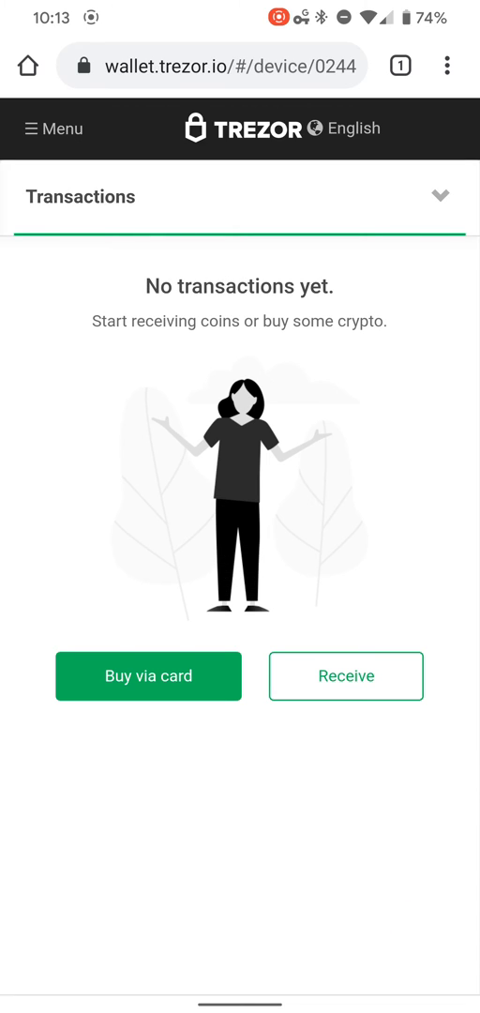
{"action": "left_click", "coordinate": [441, 197]}
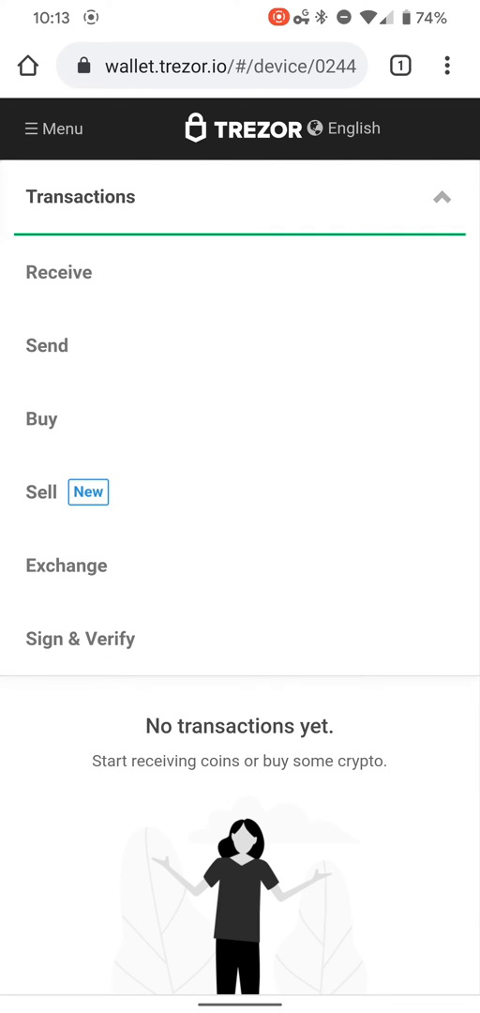
{"action": "left_click", "coordinate": [47, 345]}
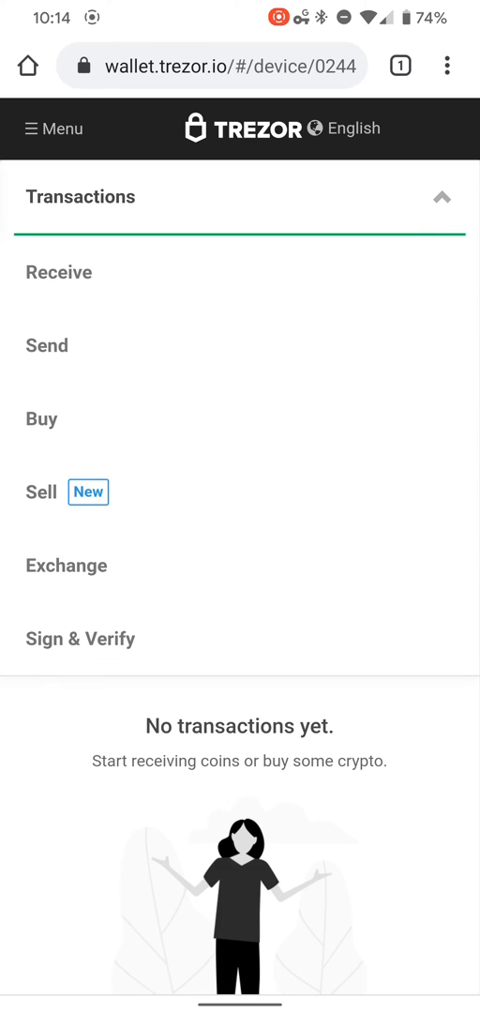
{"action": "left_click", "coordinate": [41, 419]}
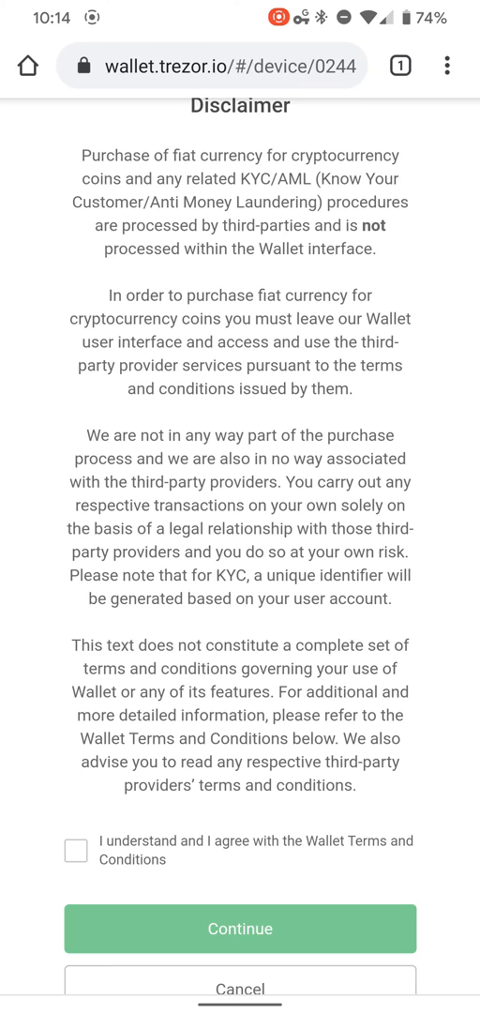
{"action": "scroll", "scroll_direction": "down", "scroll_amount": 3}
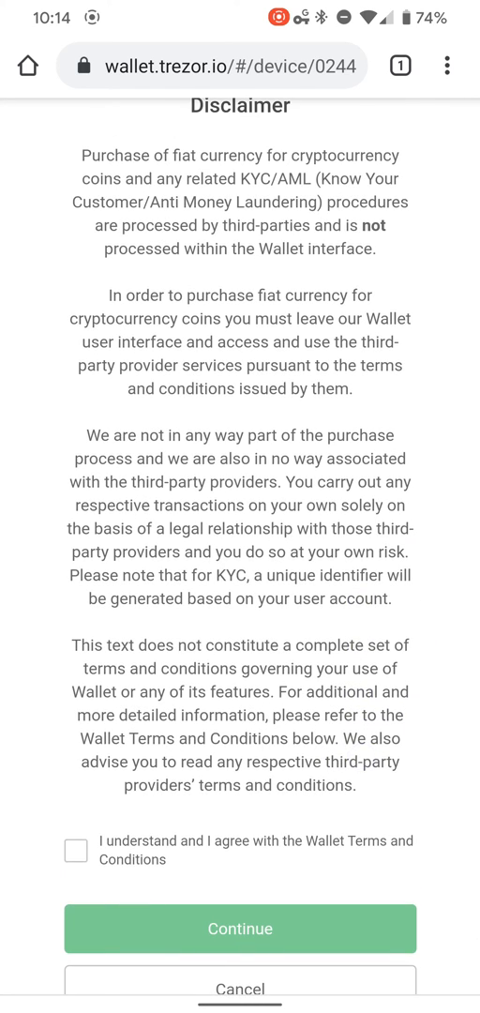
{"action": "left_click", "coordinate": [240, 928]}
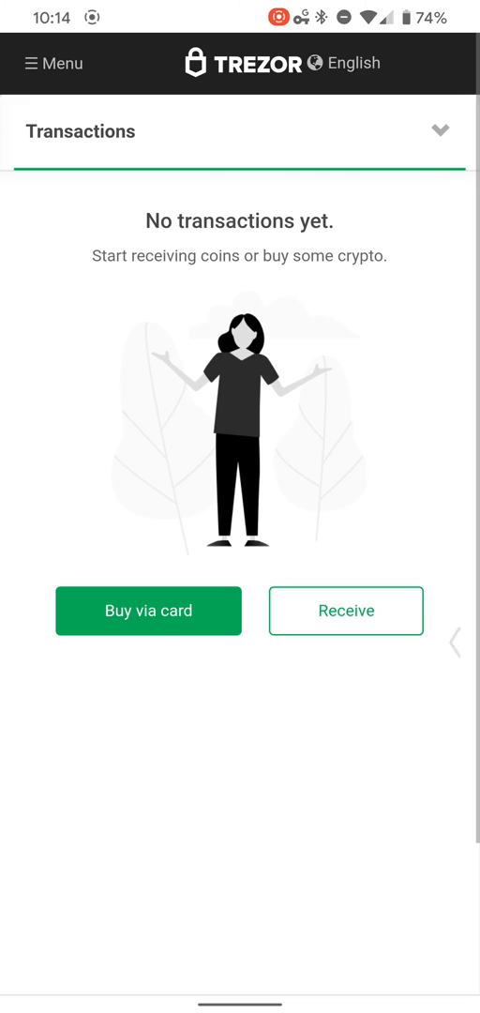
- Open Sign & Verify from the section list, then scroll the side menu to the footer
{"action": "left_click", "coordinate": [440, 130]}
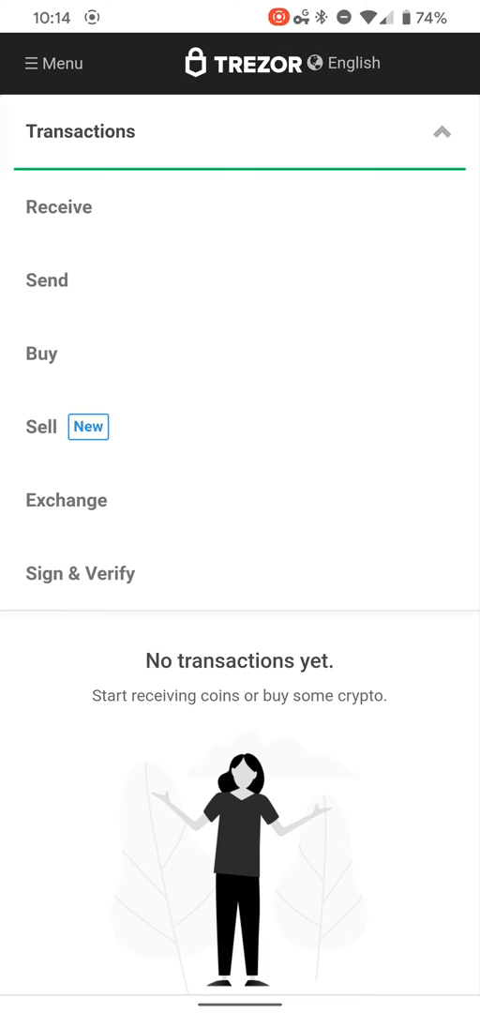
{"action": "left_click", "coordinate": [80, 573]}
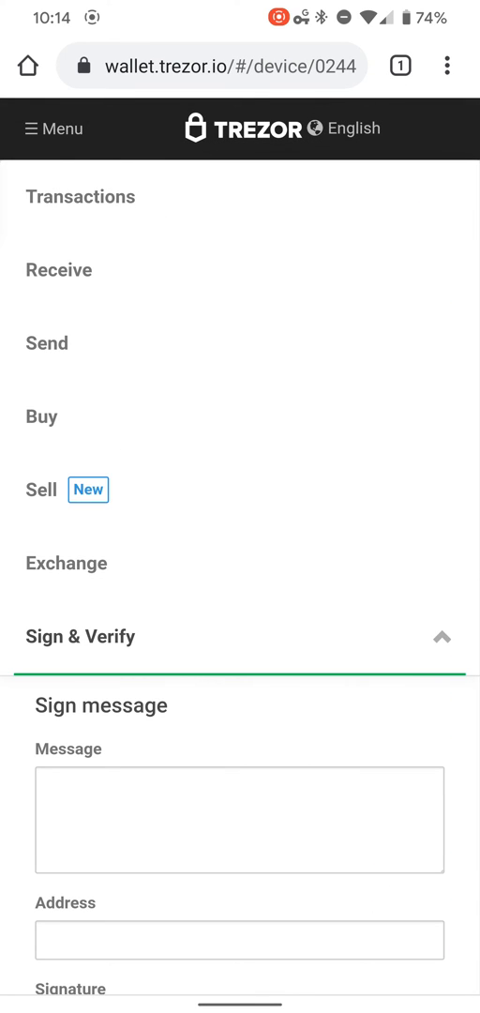
{"action": "left_click", "coordinate": [53, 128]}
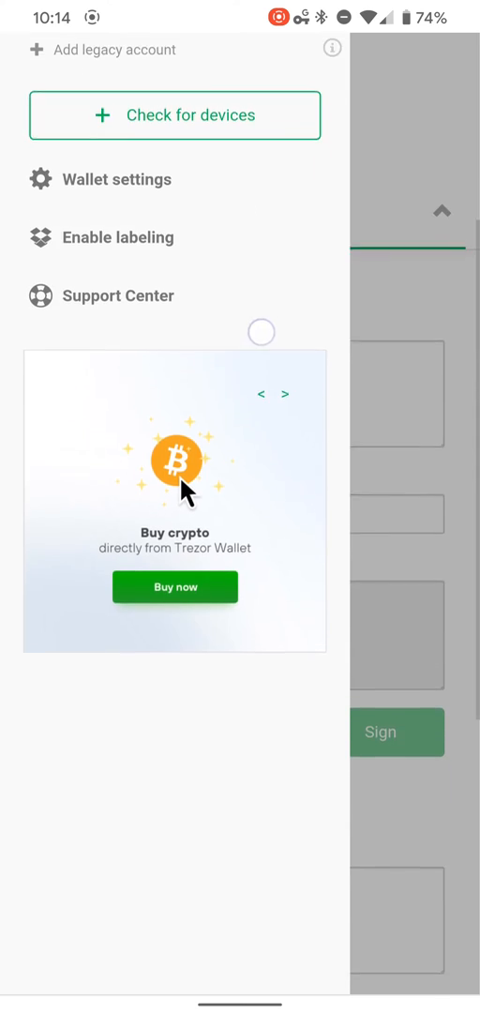
{"action": "scroll", "scroll_direction": "down", "scroll_amount": 3}
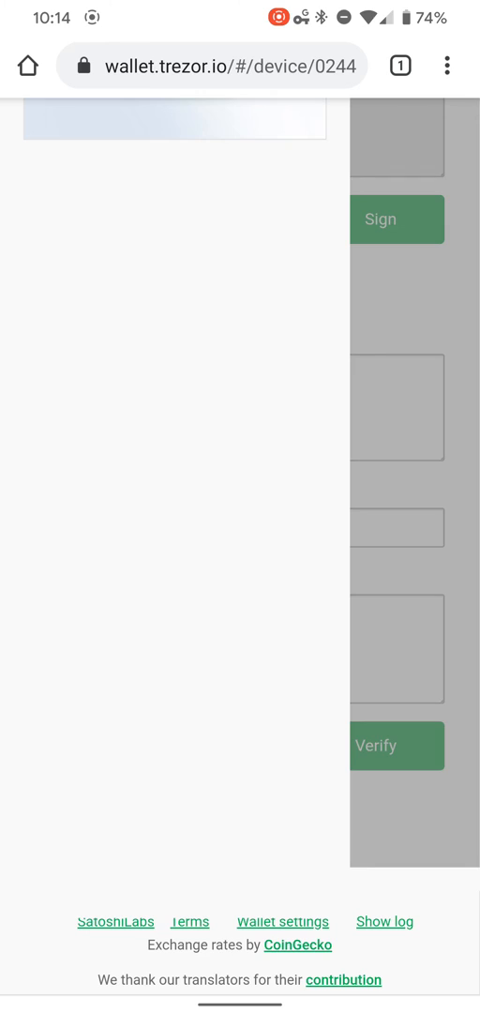
{"action": "scroll", "scroll_direction": "down", "scroll_amount": 3}
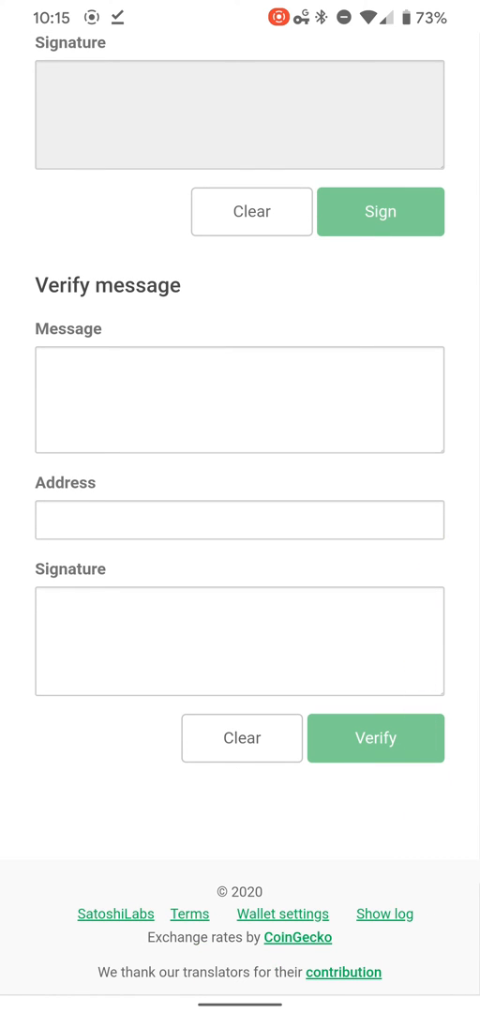
- Show the wallet log and scroll down toward the CoinGecko exchange-rates credit
{"action": "left_click", "coordinate": [384, 913]}
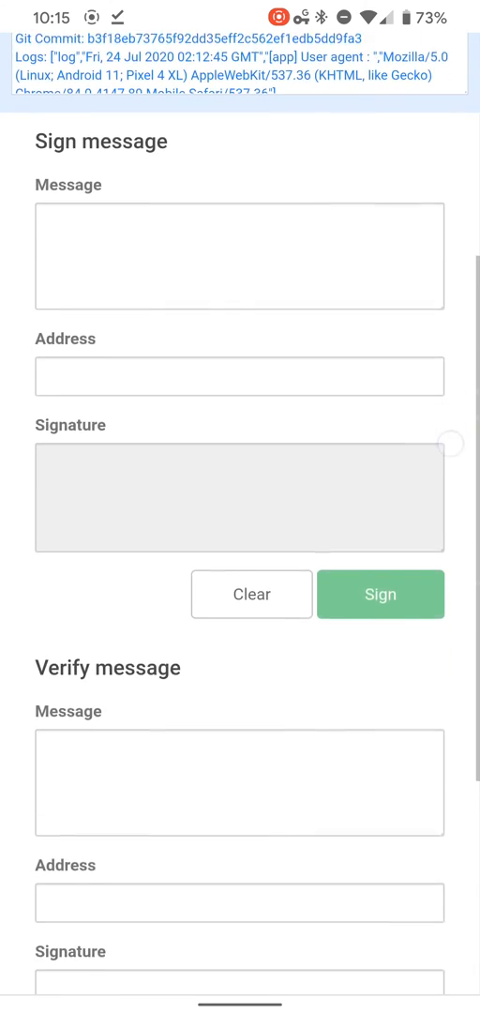
{"action": "scroll", "scroll_direction": "down", "scroll_amount": 3}
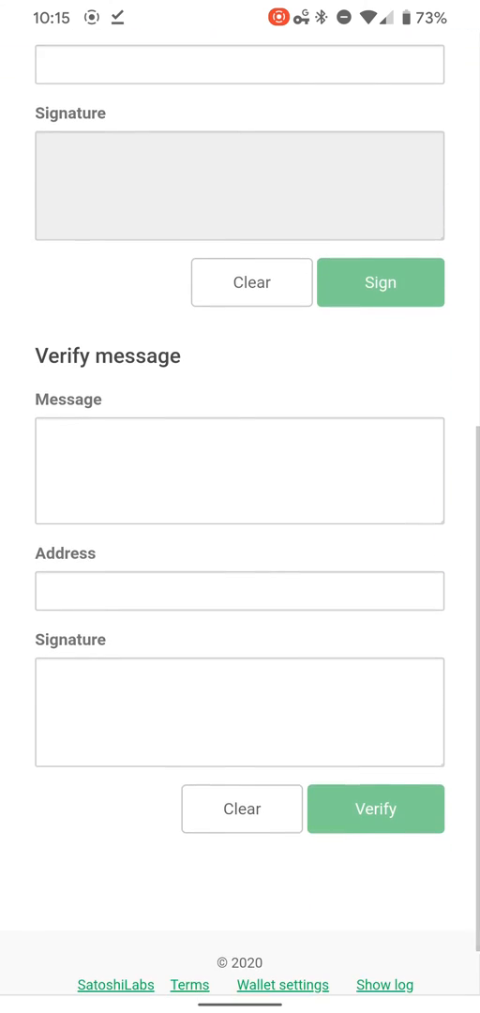
{"action": "scroll", "scroll_direction": "down", "scroll_amount": 3}
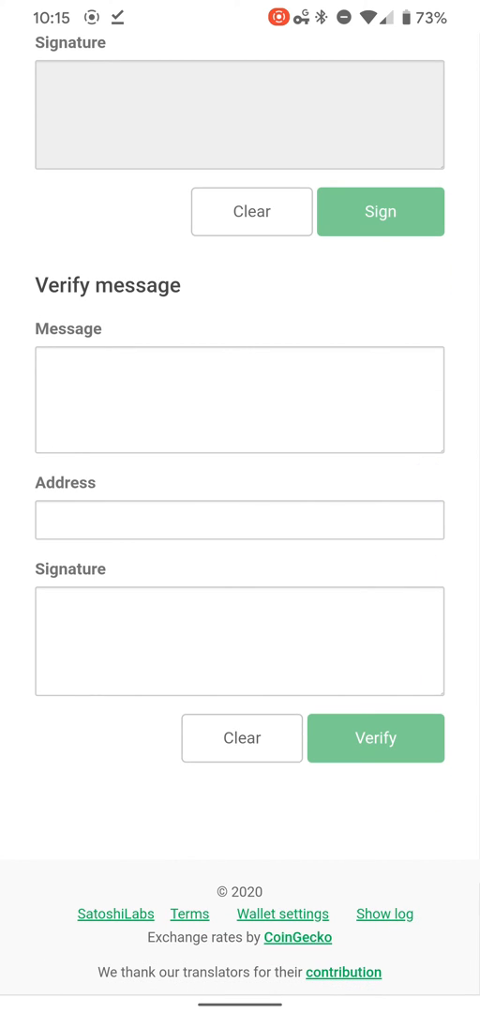
{"action": "scroll", "scroll_direction": "down", "scroll_amount": 3}
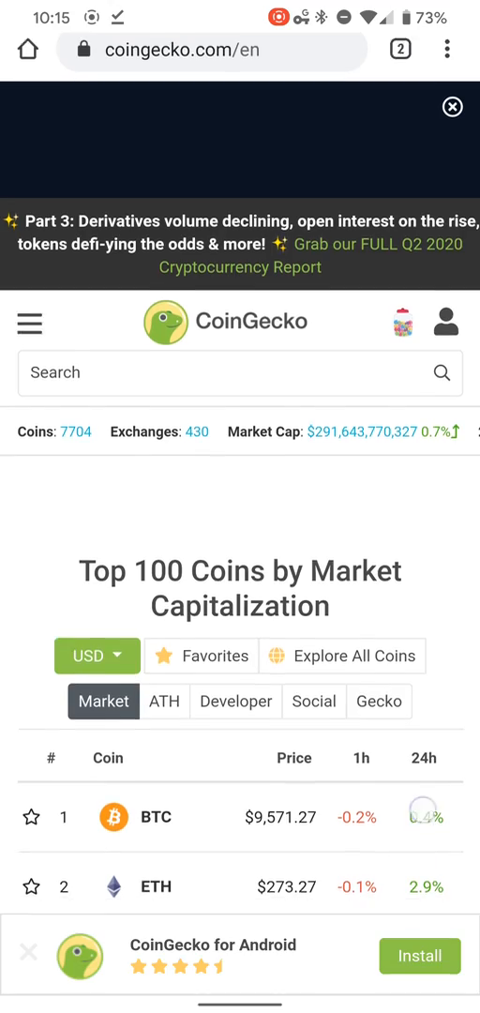
- Scroll through CoinGecko's Top 100 coins by market cap, then return to Trezor Wallet
{"action": "scroll", "scroll_direction": "down", "scroll_amount": 3}
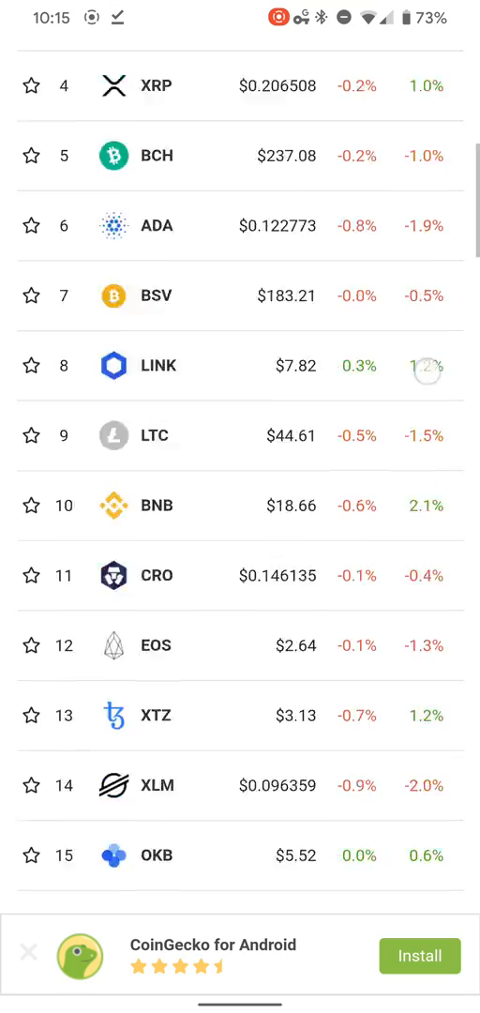
{"action": "scroll", "scroll_direction": "down", "scroll_amount": 3}
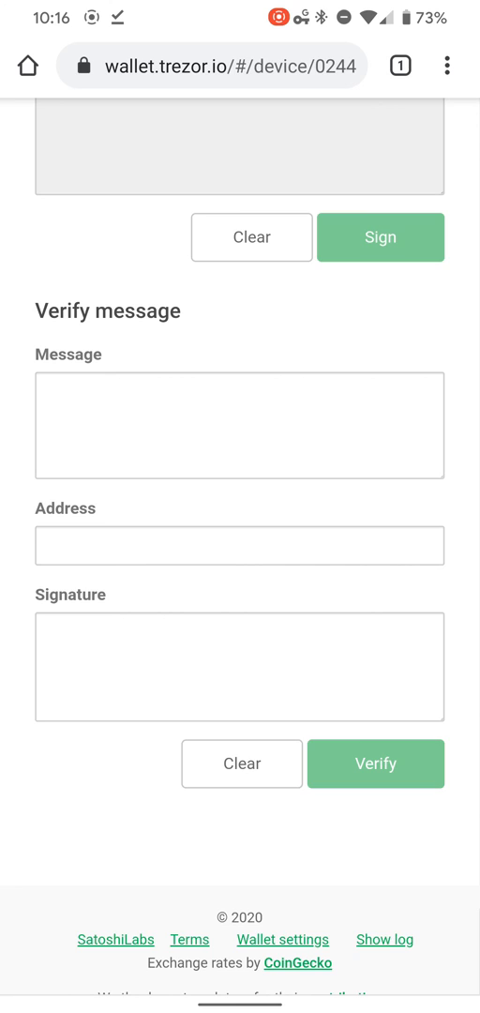
- Leave Sign & Verify via the side menu and reopen the Bitcoin account's empty transactions page
{"action": "scroll", "scroll_direction": "down", "scroll_amount": 3}
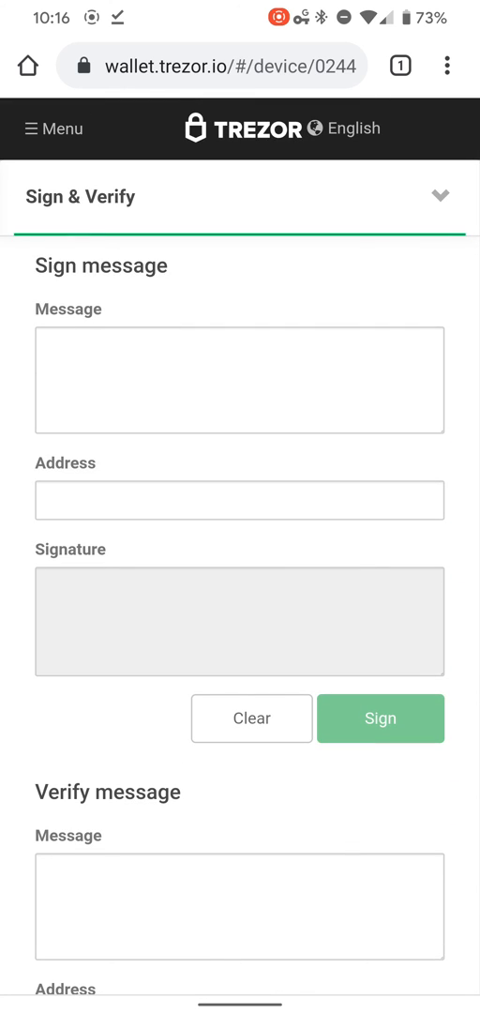
{"action": "left_click", "coordinate": [54, 129]}
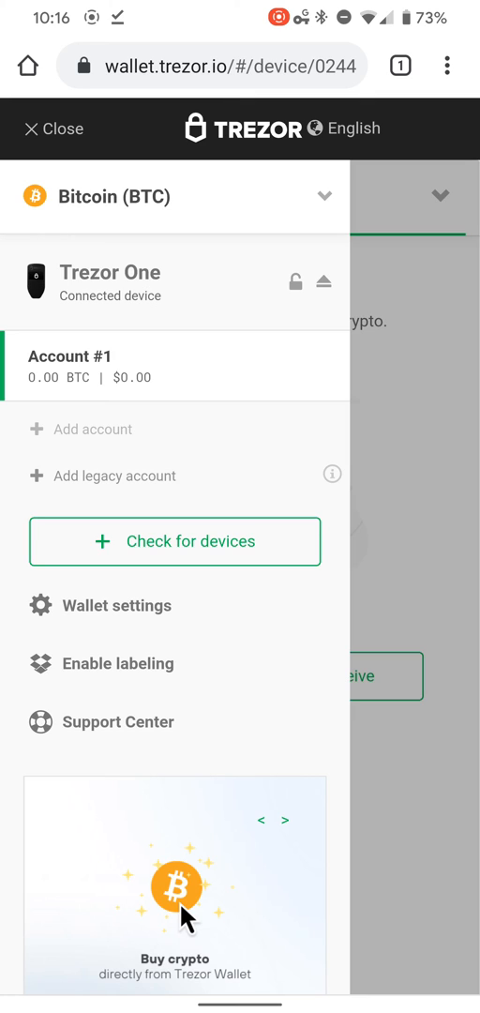
{"action": "left_click", "coordinate": [175, 197]}
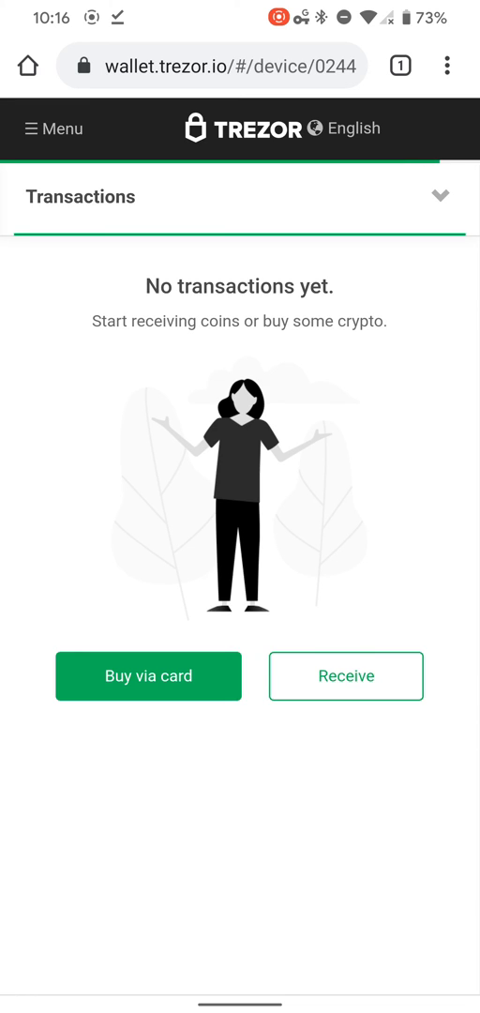
- Show the fresh Dash receive address in full on the Trezor device
{"action": "left_click", "coordinate": [345, 676]}
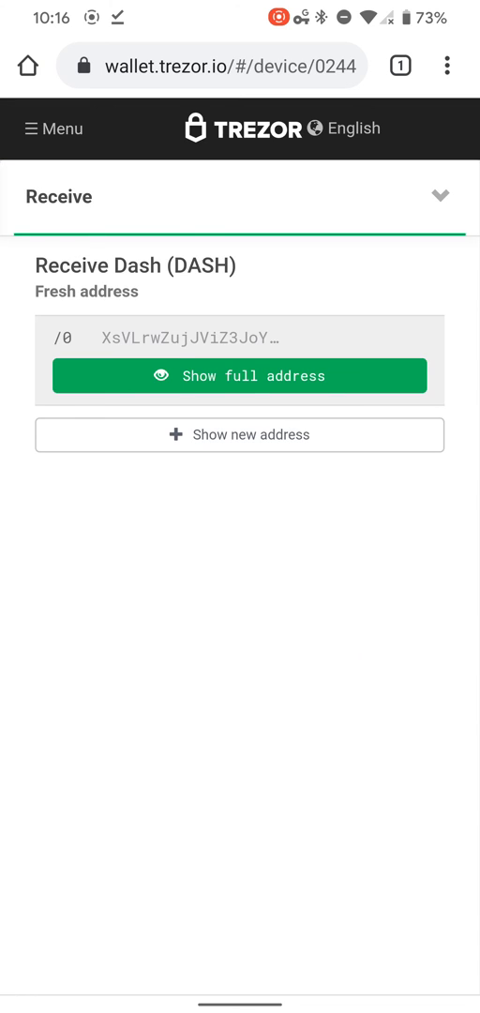
{"action": "left_click", "coordinate": [240, 376]}
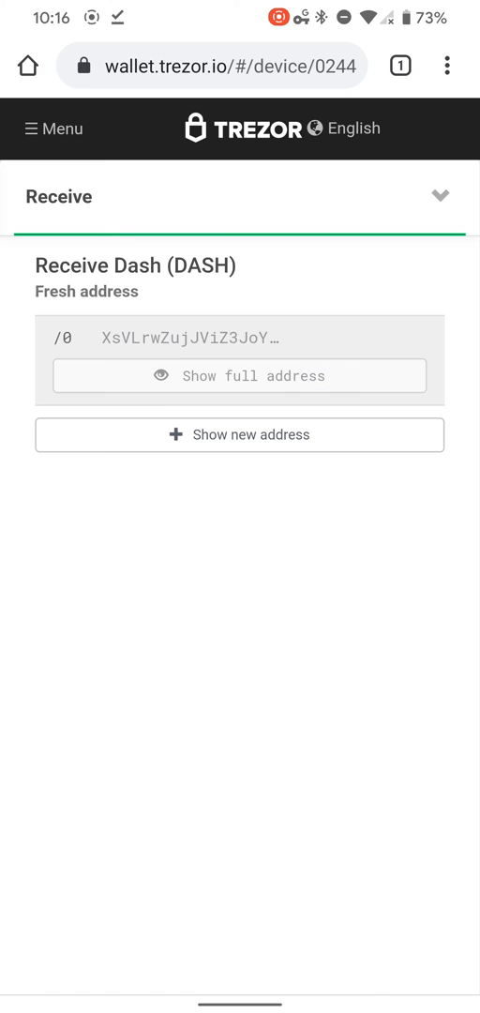
{"action": "left_click", "coordinate": [239, 375]}
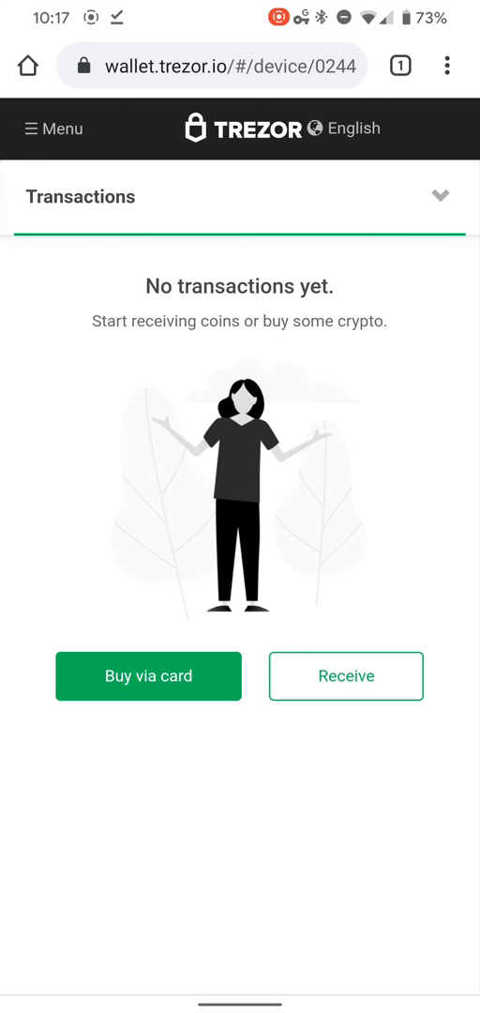
- Browse the supported coin list and dismiss the Ethereum Wallet notice, staying on Dash
{"action": "left_click", "coordinate": [54, 128]}
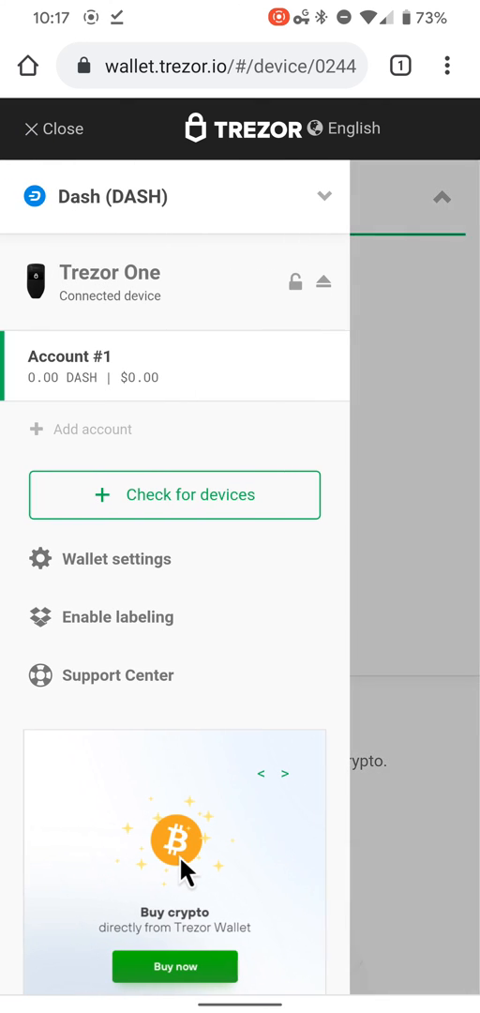
{"action": "left_click", "coordinate": [175, 196]}
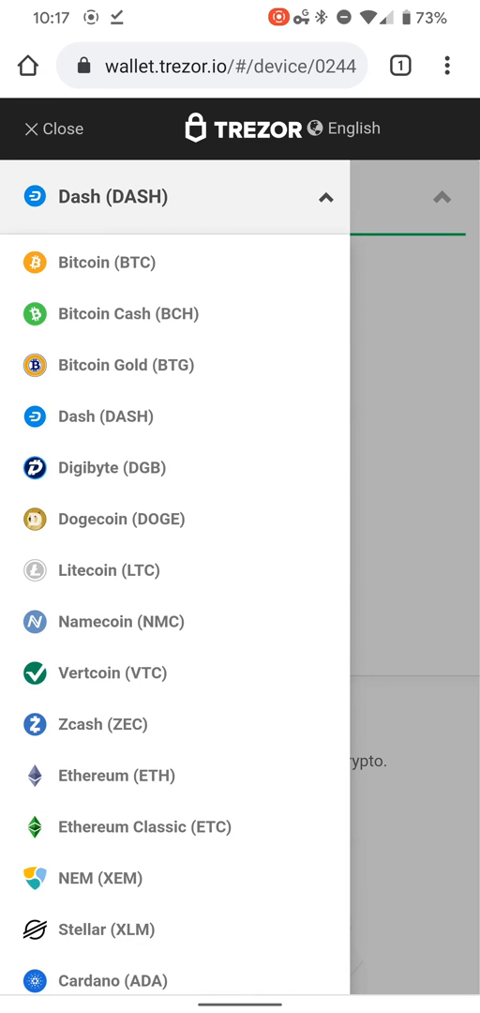
{"action": "scroll", "scroll_direction": "down", "scroll_amount": 3}
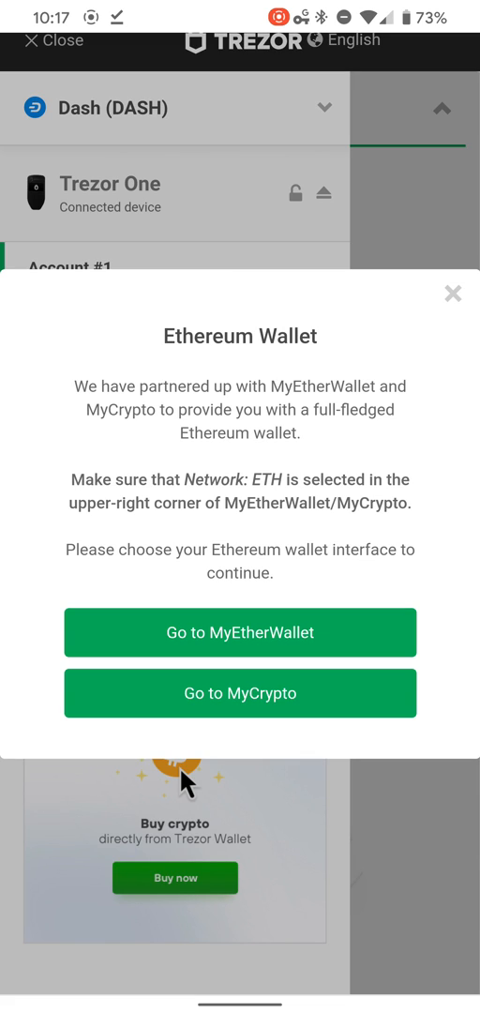
{"action": "left_click", "coordinate": [454, 292]}
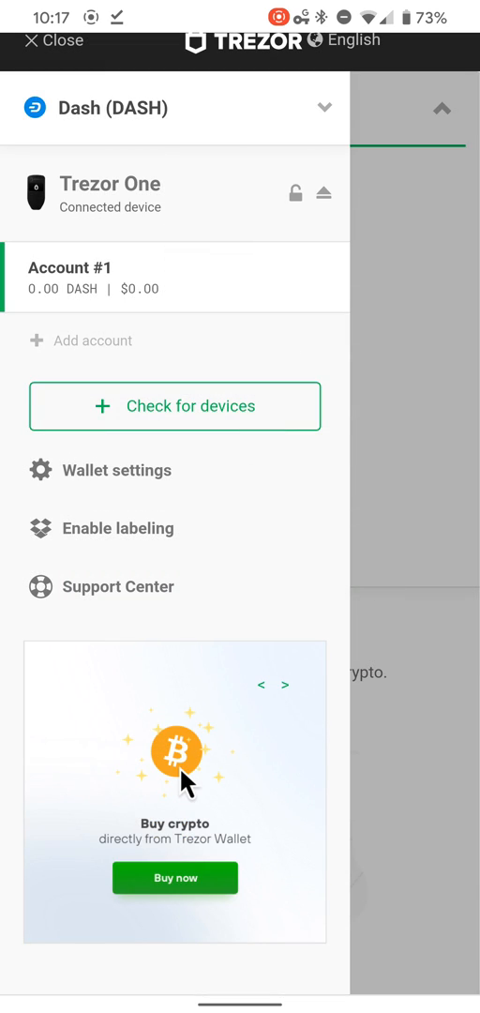